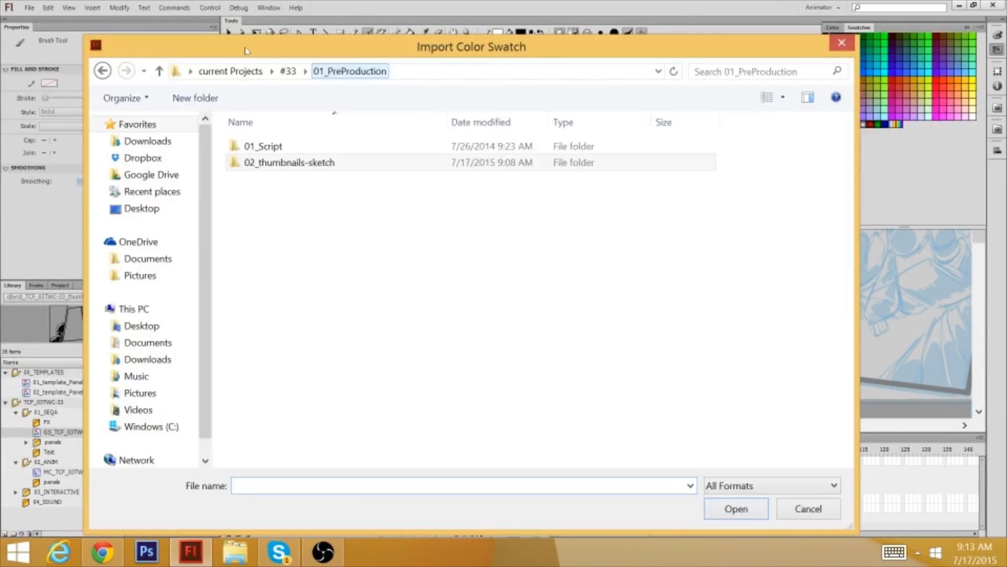
# Cancel the Import Color Swatch dialog before sketching the panel 02 figure
pyautogui.click(807, 507)
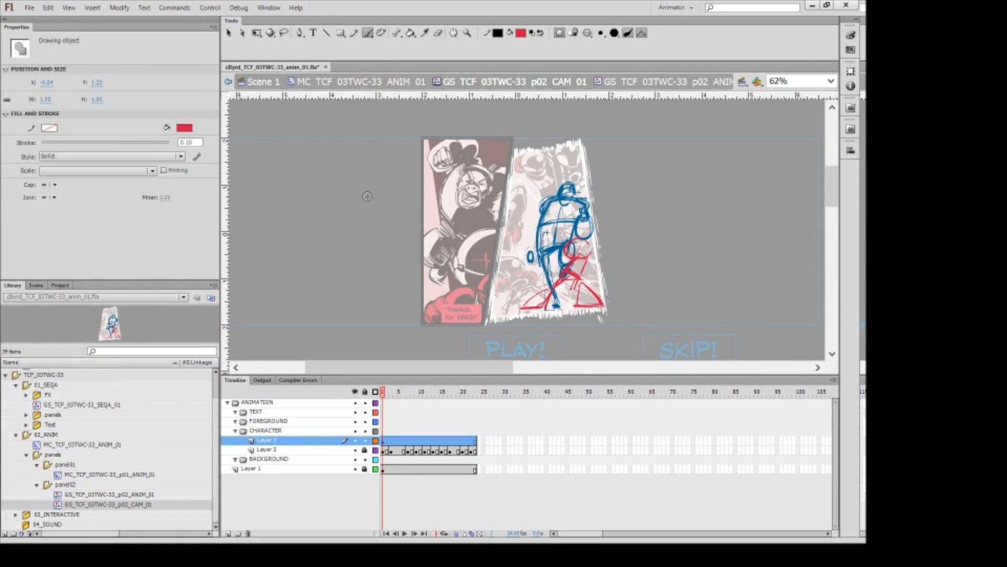
# Select the p02 BTN 01 symbol to set up its mouseOut and mouseOver layers
pyautogui.click(479, 392)
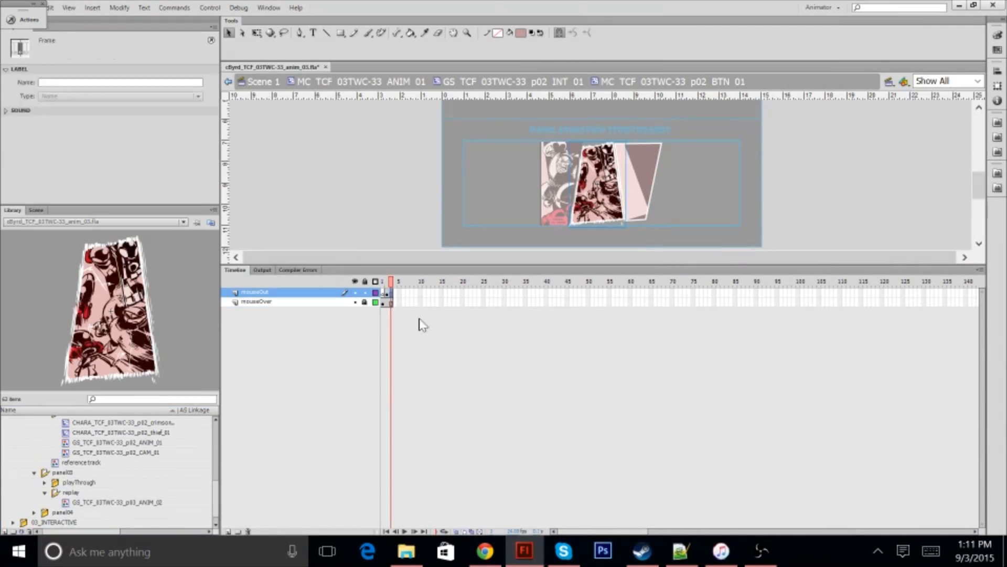
# Enter 'function mouseOver' in the Actions panel for the button handler
pyautogui.write('function mouseOver')
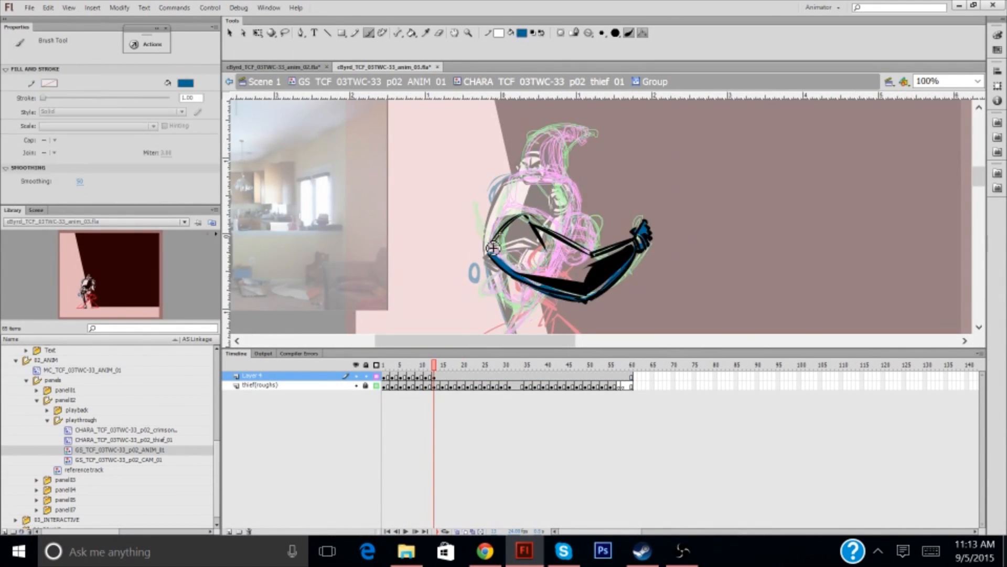
# Draw black ink strokes on Layer 2 over the panel 04 thief's green roughs
pyautogui.click(396, 365)
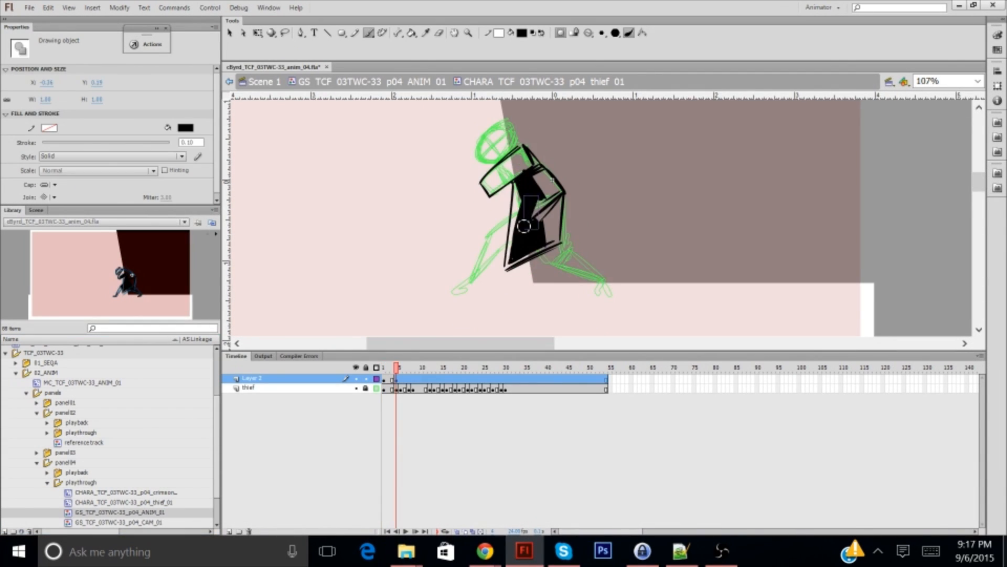
pyautogui.click(433, 367)
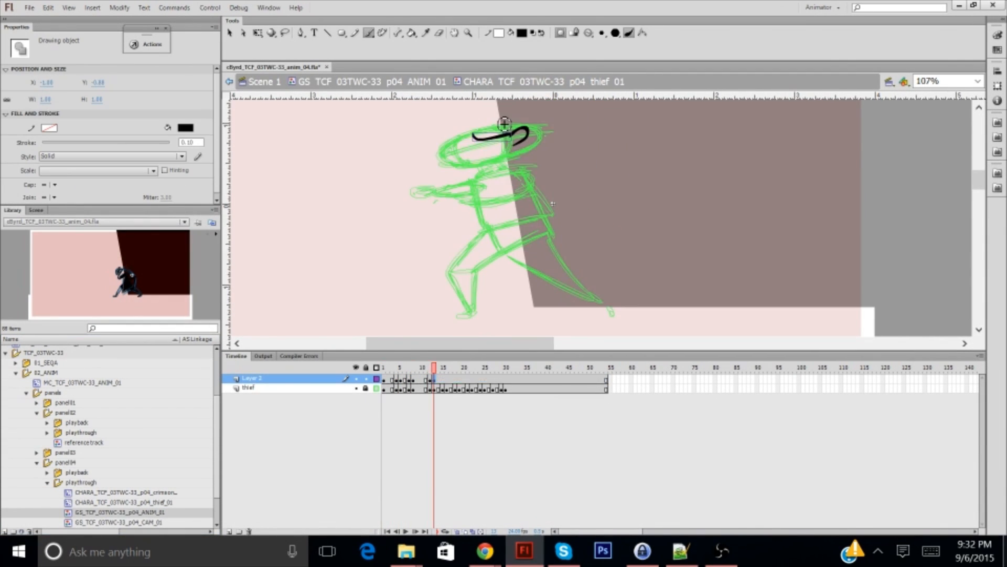